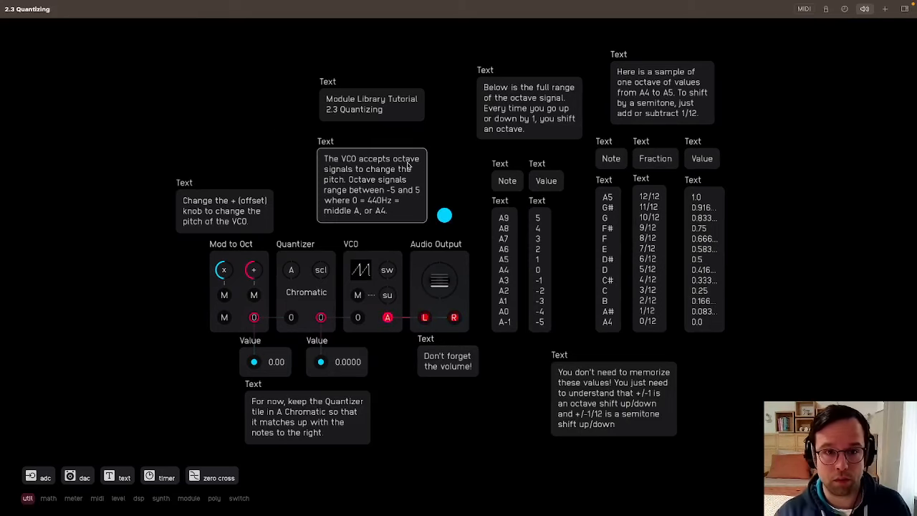
{"action": "mouse_move", "coordinate": [359, 226]}
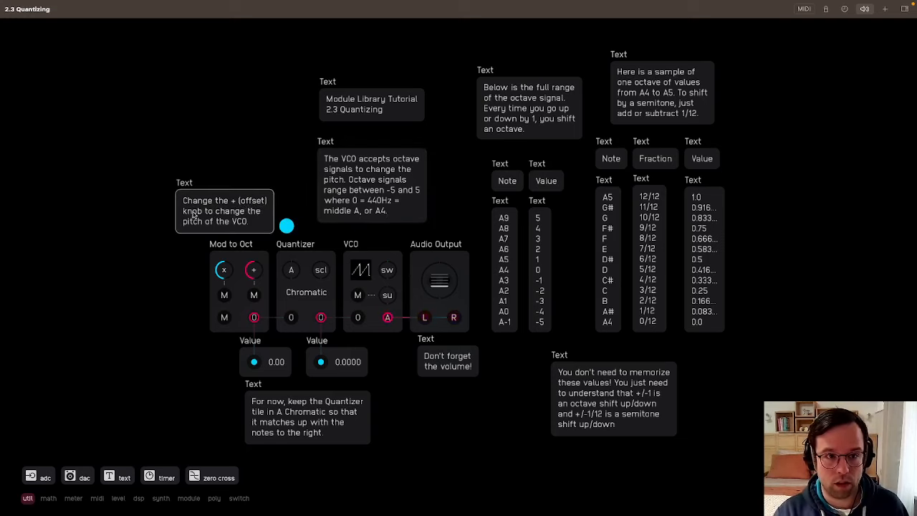
{"action": "mouse_move", "coordinate": [258, 274]}
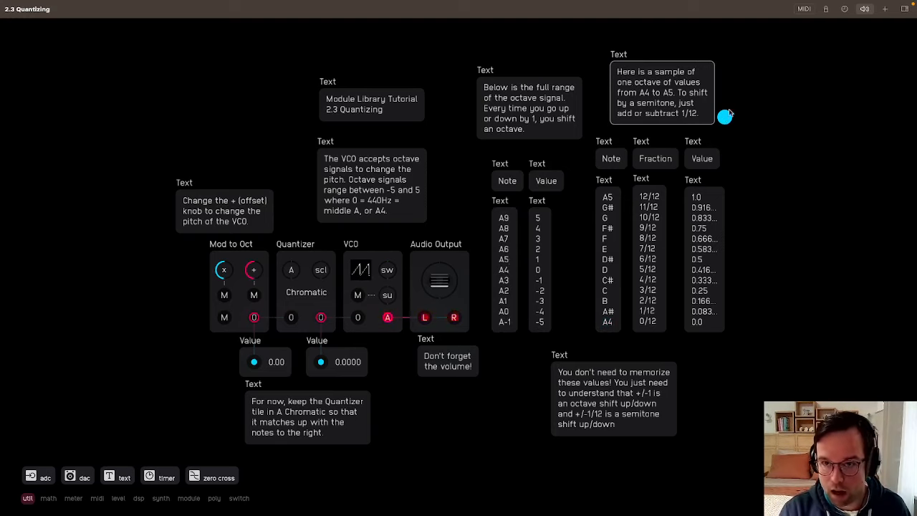
{"action": "mouse_move", "coordinate": [705, 104]}
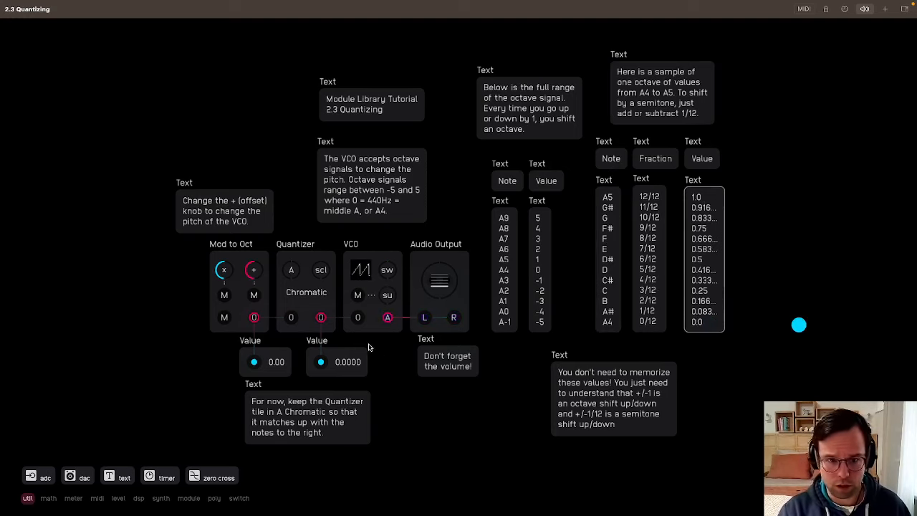
{"action": "mouse_move", "coordinate": [695, 324]}
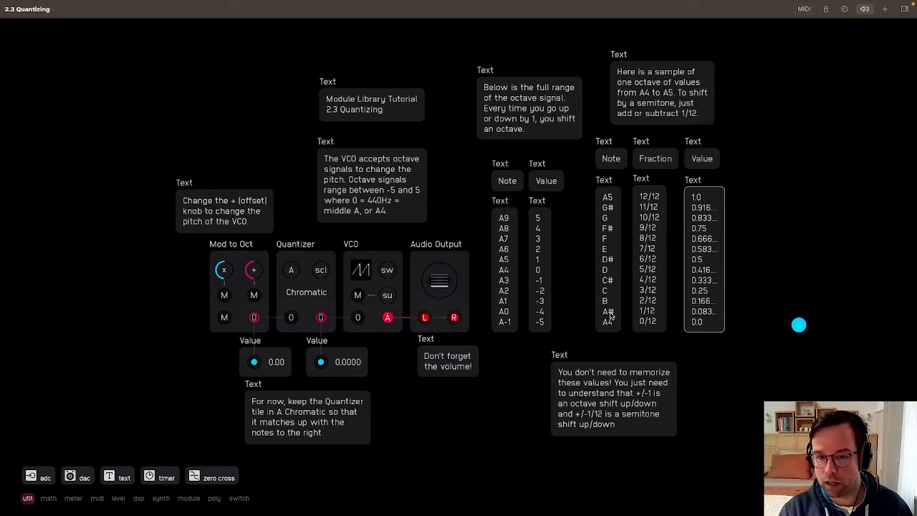
{"action": "mouse_move", "coordinate": [616, 312]}
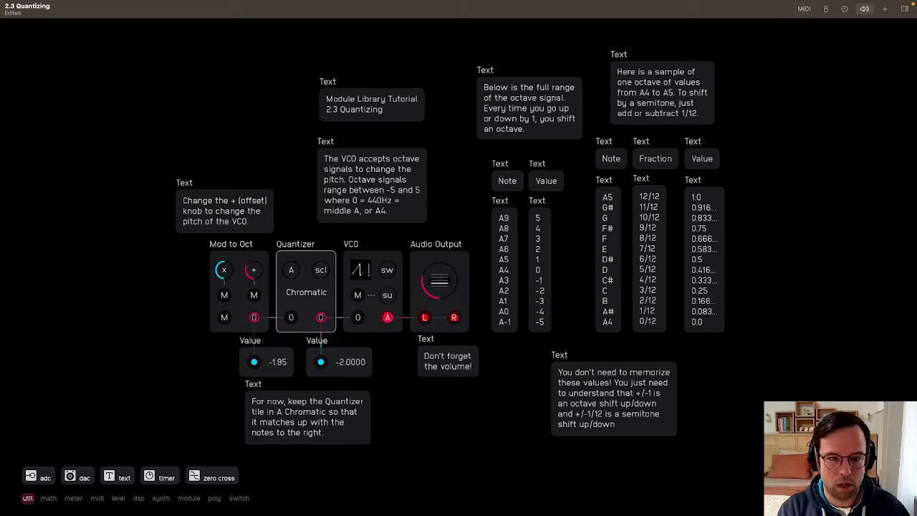
- Raise the offset knob to 0.65 while the quantizer keeps the VCO locked at 0.5833 (F)
{"action": "left_click_drag", "start_coordinate": [253, 319], "coordinate": [254, 312]}
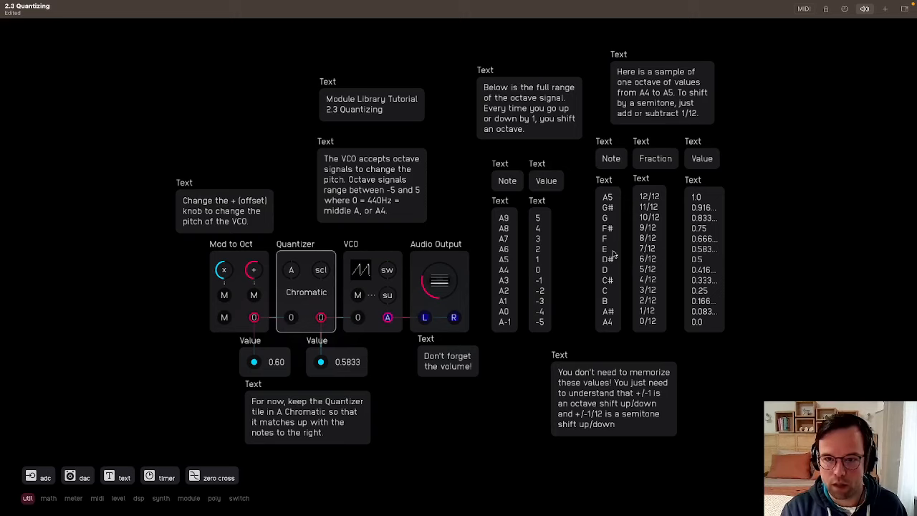
{"action": "left_click_drag", "start_coordinate": [255, 361], "coordinate": [275, 361]}
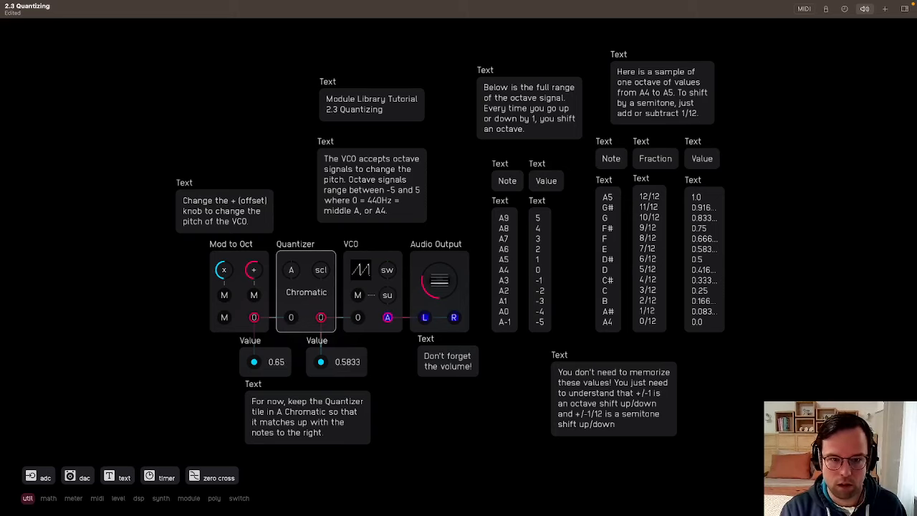